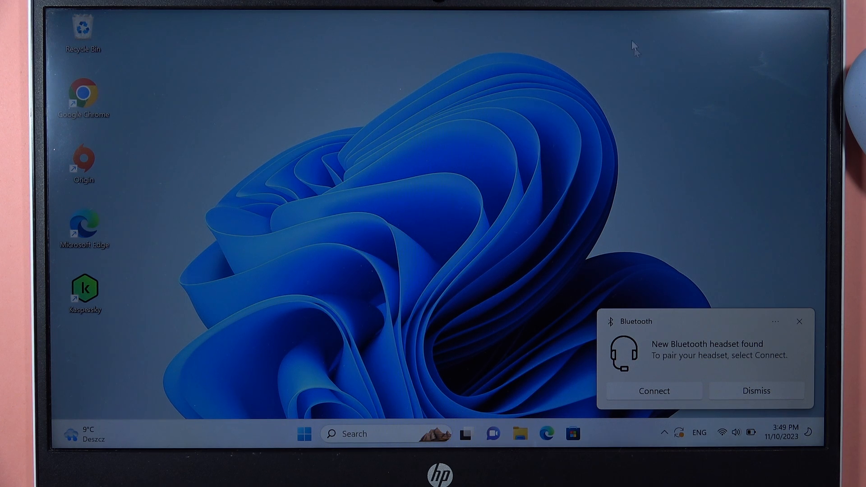
{"action": "mouse_move", "coordinate": [750, 317]}
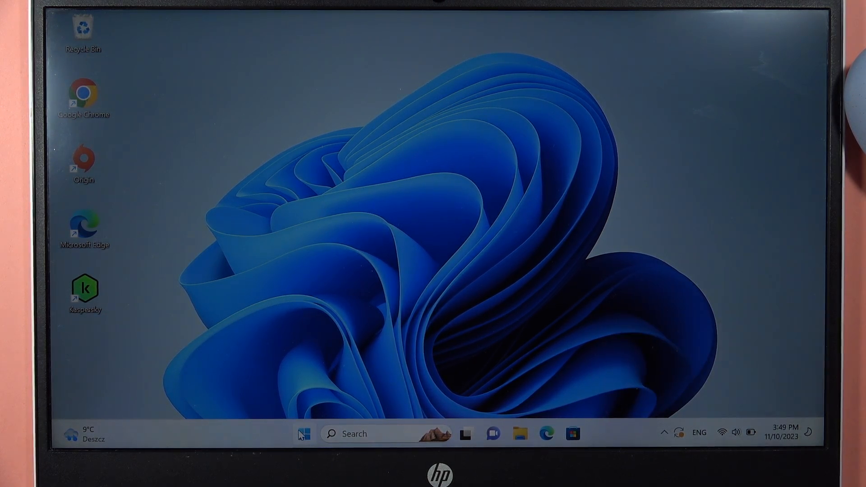
Step: Launch the pinned Settings app from the Start menu
{"action": "left_click", "coordinate": [303, 434]}
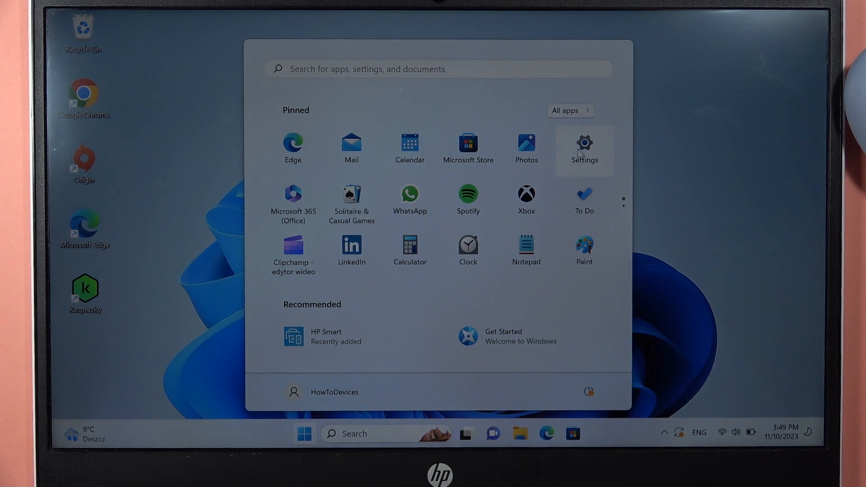
{"action": "left_click", "coordinate": [584, 146]}
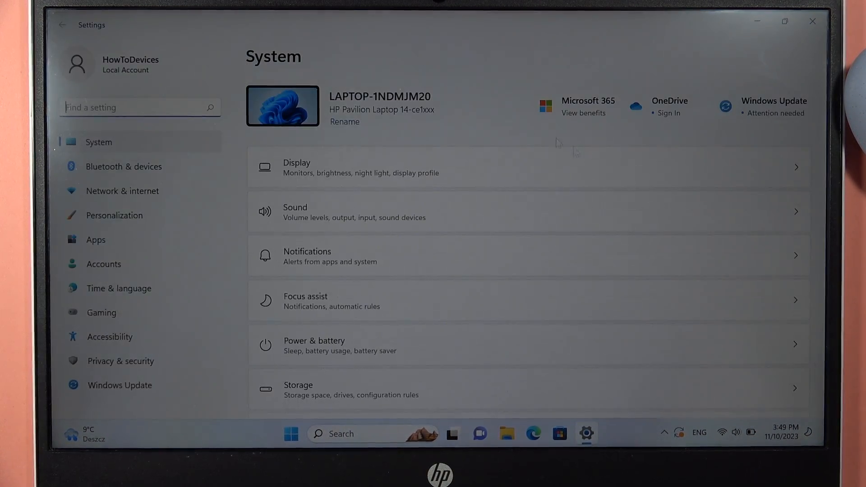
Step: Go to Bluetooth & devices and restart Bluetooth by toggling it off and on
{"action": "left_click", "coordinate": [123, 166]}
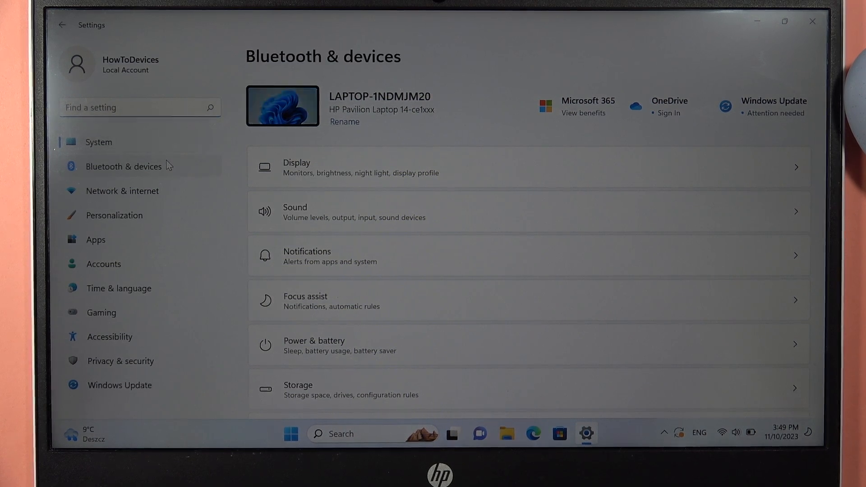
{"action": "left_click", "coordinate": [124, 165]}
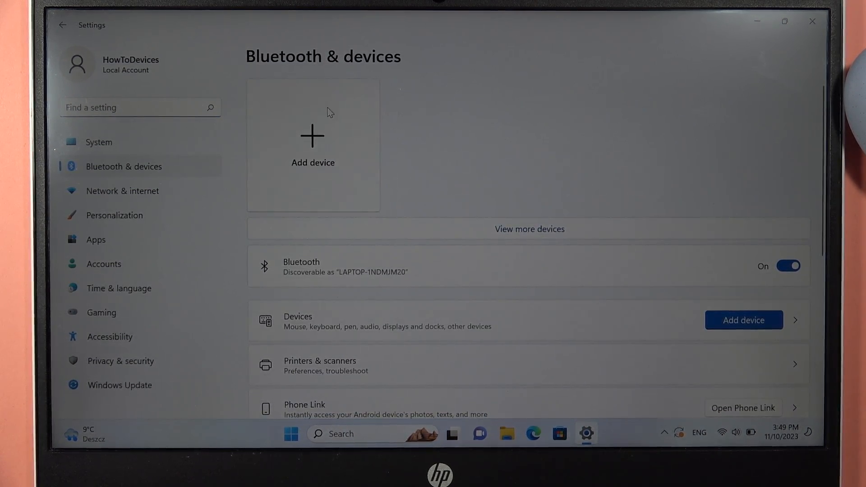
{"action": "mouse_move", "coordinate": [612, 29]}
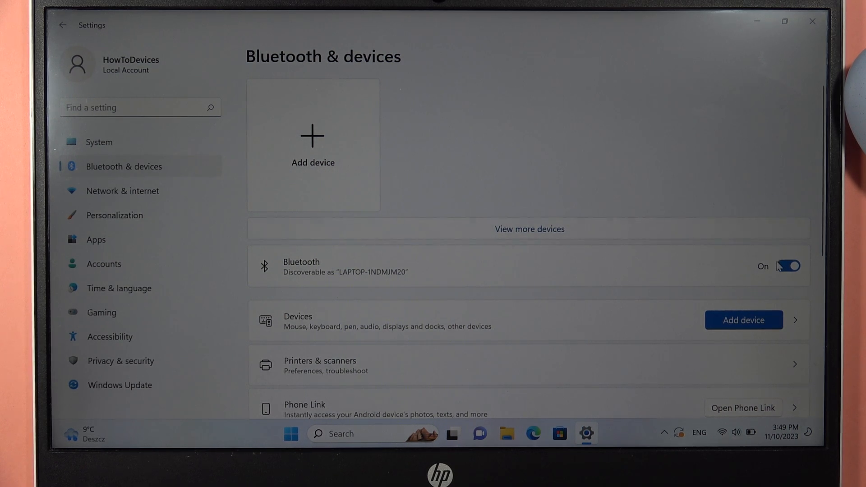
{"action": "left_click", "coordinate": [788, 265]}
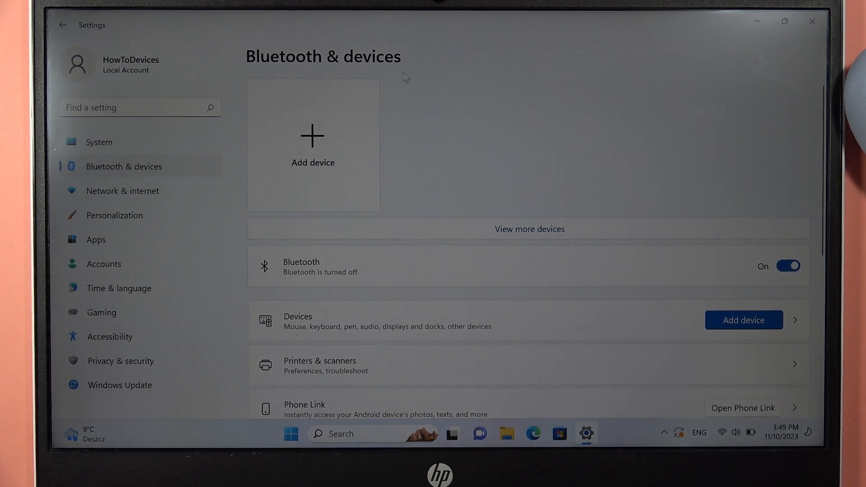
{"action": "left_click", "coordinate": [789, 266]}
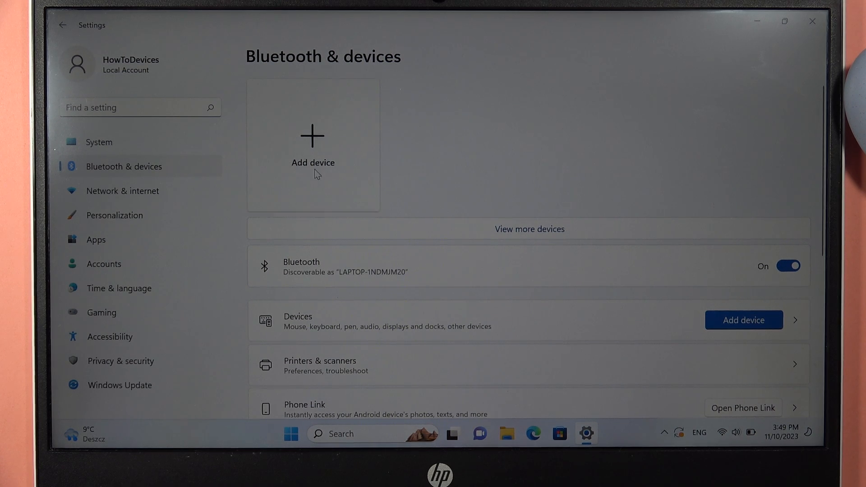
Step: Add a Bluetooth device and select HUAWEI FreeBuds 5i from the discovered list
{"action": "left_click", "coordinate": [313, 145]}
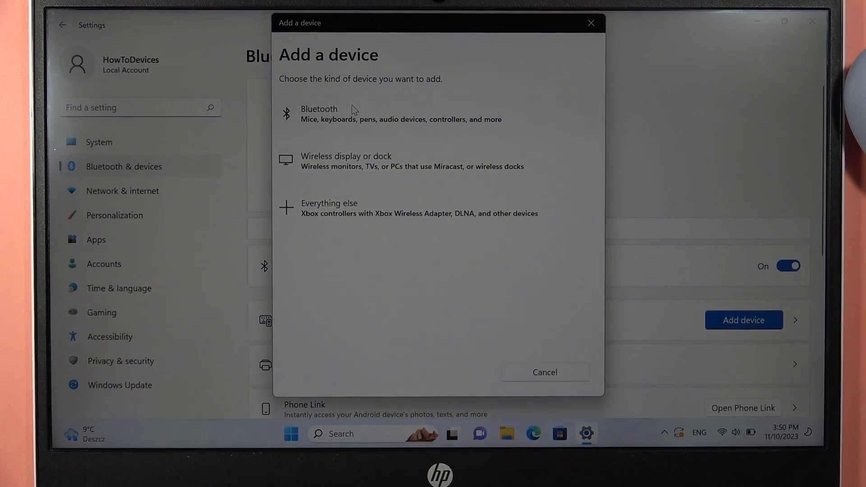
{"action": "left_click", "coordinate": [318, 114]}
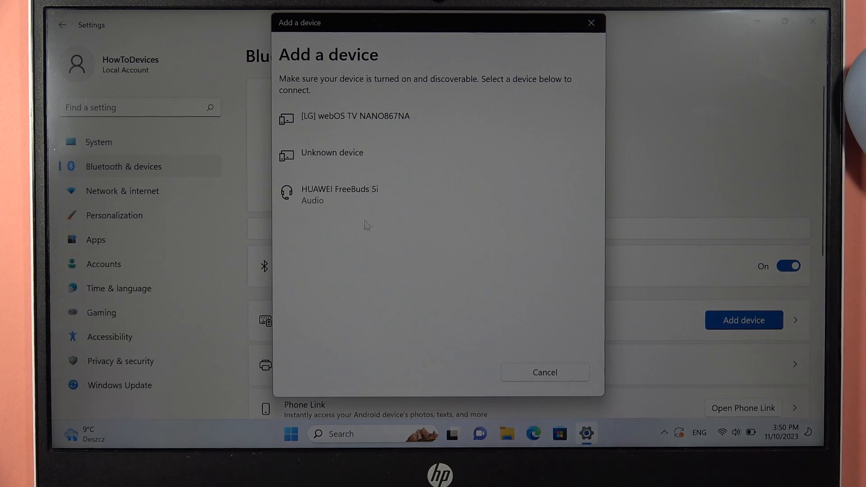
{"action": "left_click", "coordinate": [340, 194]}
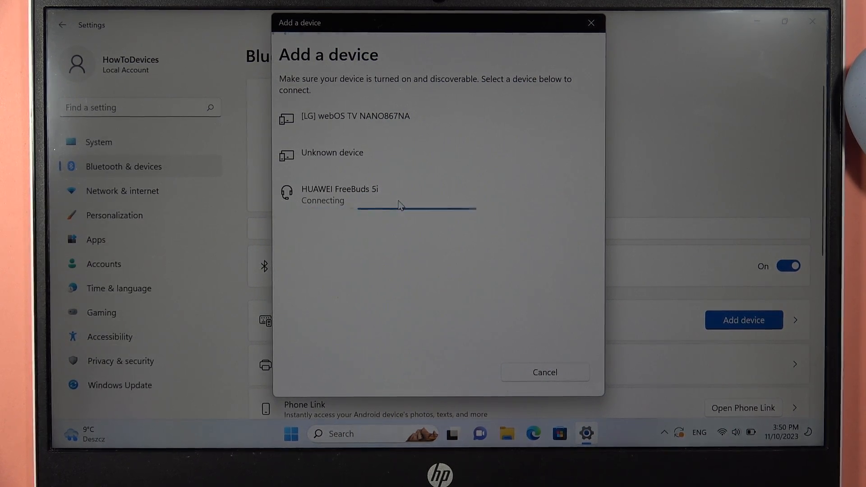